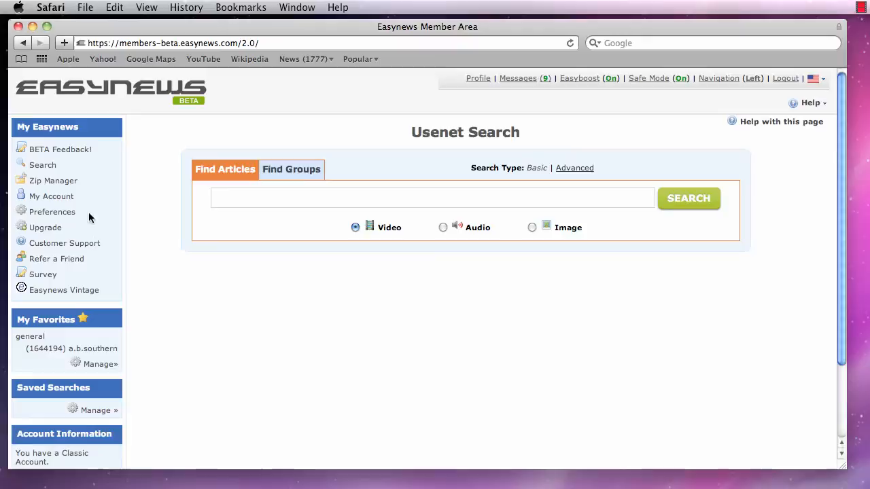
Step: Open Preferences from the My Easynews sidebar and go to the Indexes tab
{"action": "left_click", "coordinate": [52, 211]}
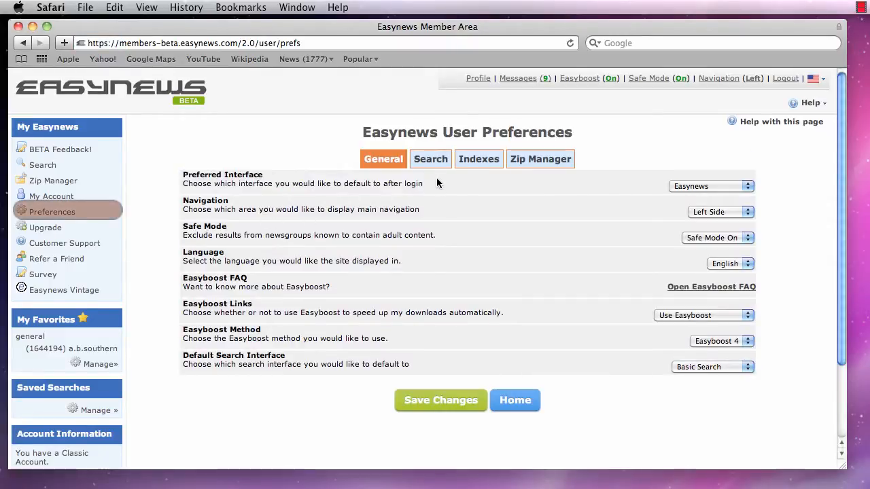
{"action": "left_click", "coordinate": [478, 158]}
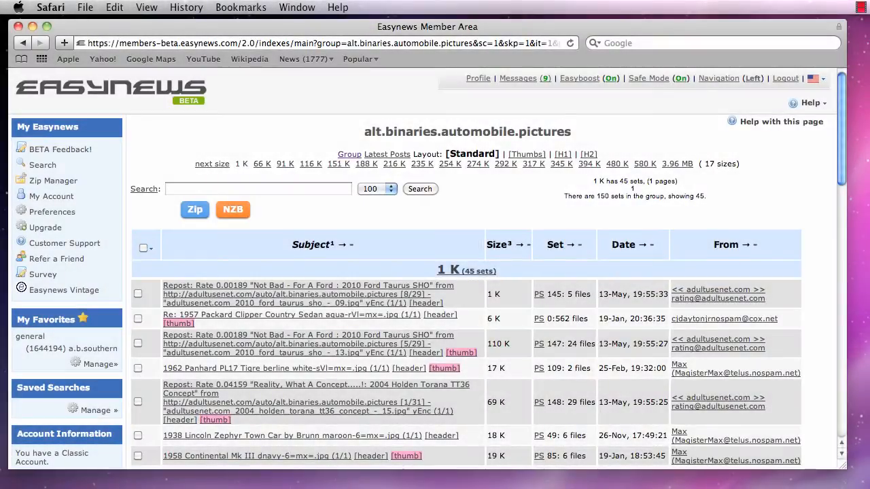
Step: Scroll the automobile.pictures index, then switch its layout to H1 and H2
{"action": "scroll", "scroll_direction": "down", "scroll_amount": 3}
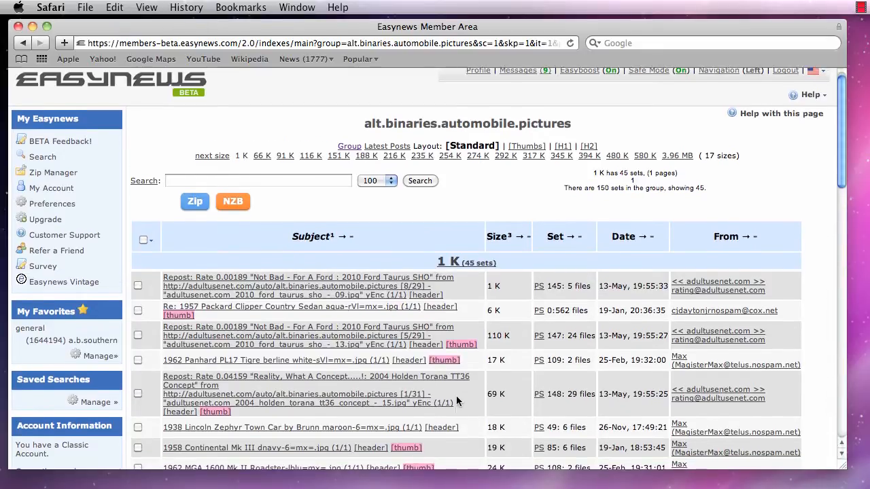
{"action": "scroll", "scroll_direction": "down", "scroll_amount": 3}
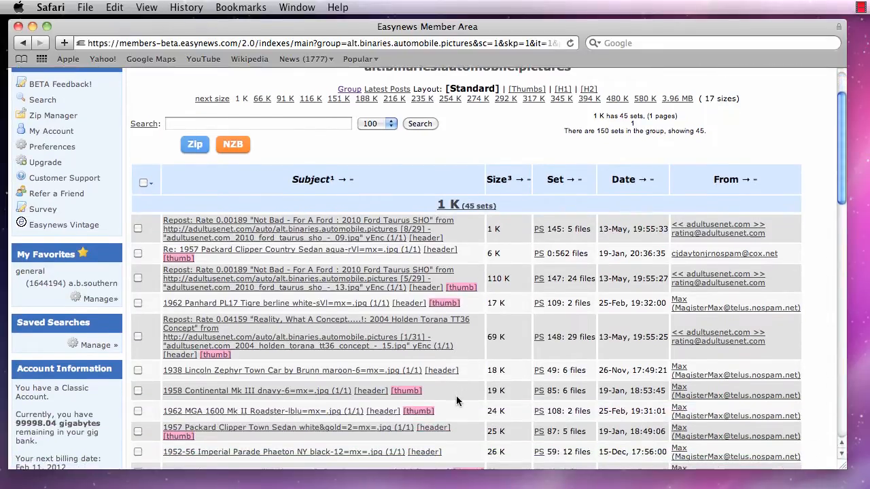
{"action": "scroll", "scroll_direction": "down", "scroll_amount": 3}
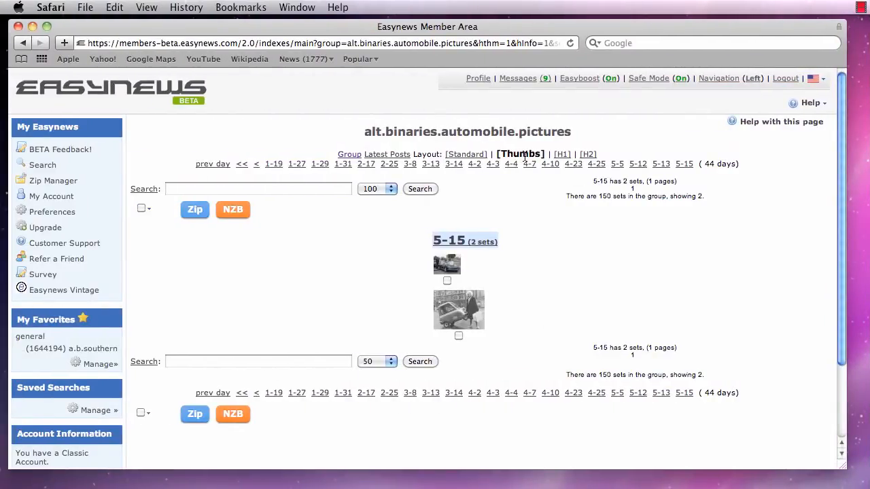
{"action": "left_click", "coordinate": [561, 154]}
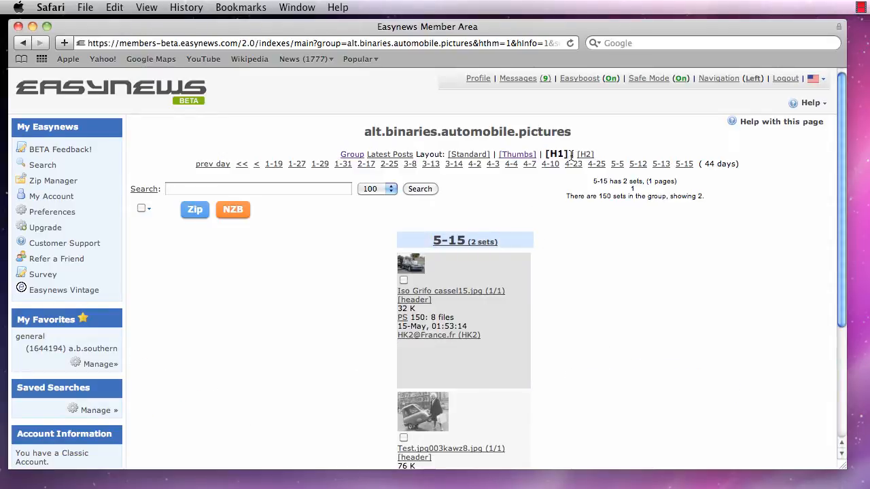
{"action": "left_click", "coordinate": [582, 154]}
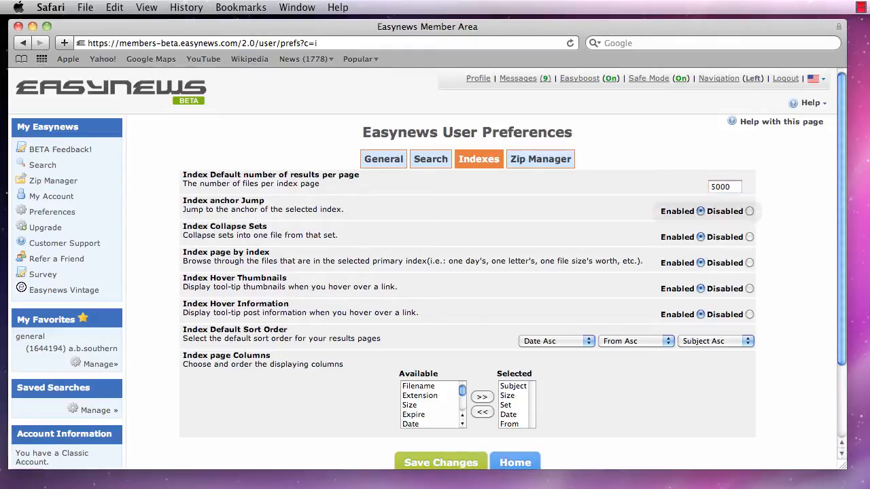
{"action": "mouse_move", "coordinate": [704, 211]}
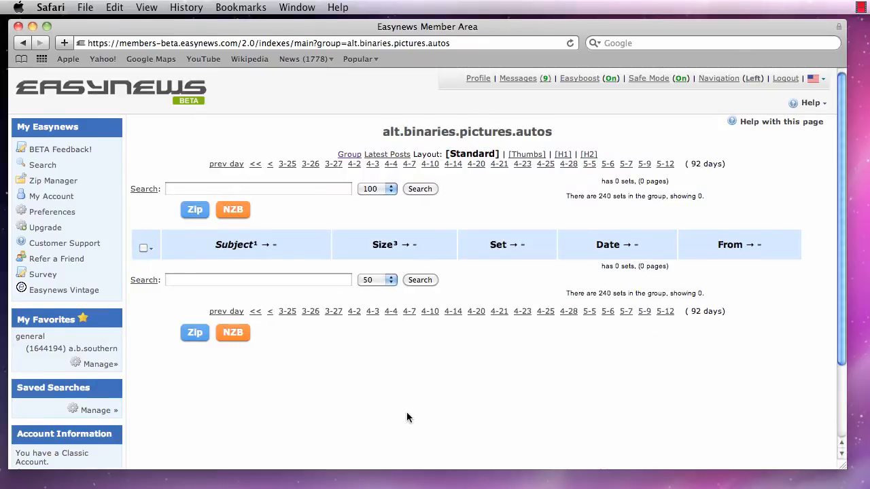
{"action": "mouse_move", "coordinate": [405, 428]}
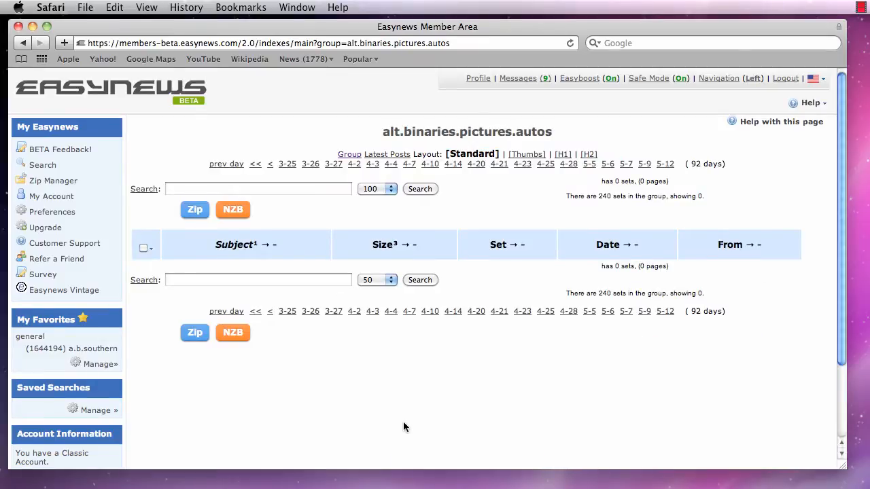
{"action": "mouse_move", "coordinate": [392, 245]}
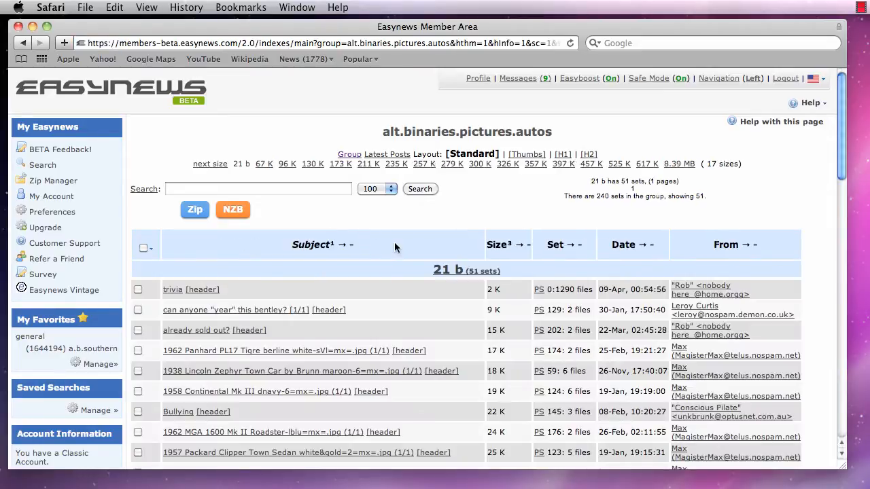
{"action": "mouse_move", "coordinate": [452, 168]}
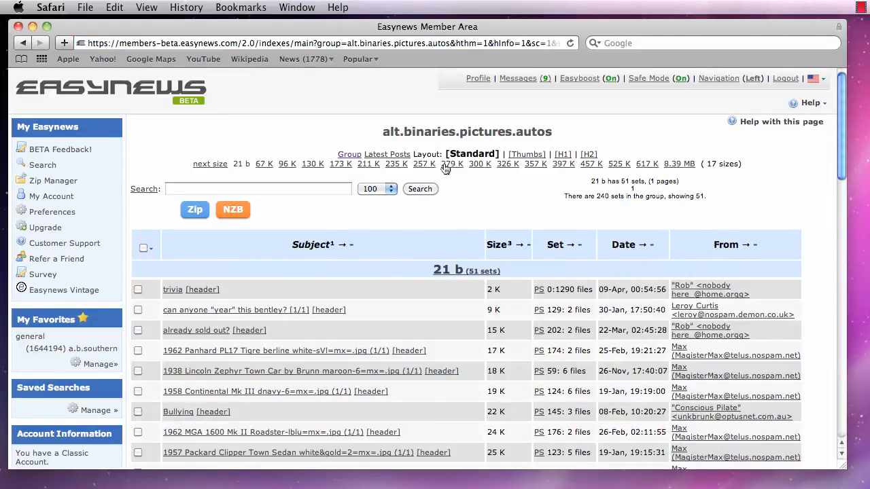
Step: View the 279 K posts of alt.binaries.pictures.autos, then return to Preferences
{"action": "left_click", "coordinate": [470, 164]}
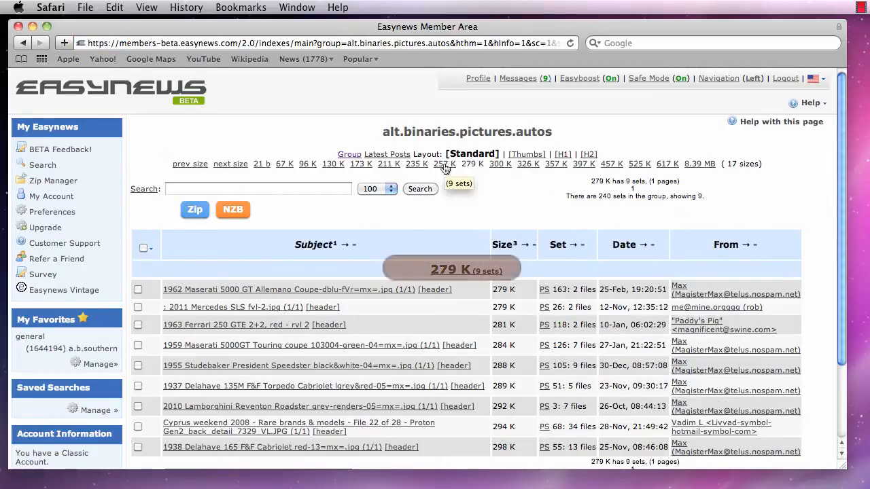
{"action": "mouse_move", "coordinate": [458, 293]}
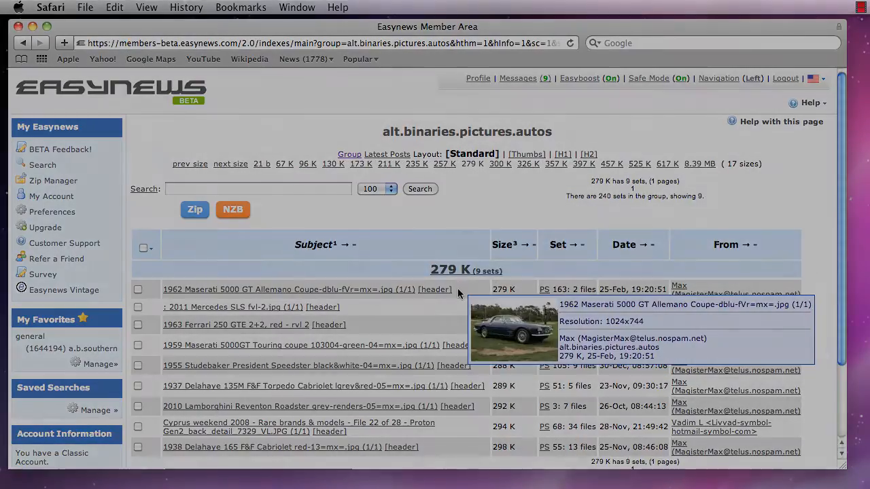
{"action": "left_click", "coordinate": [52, 211]}
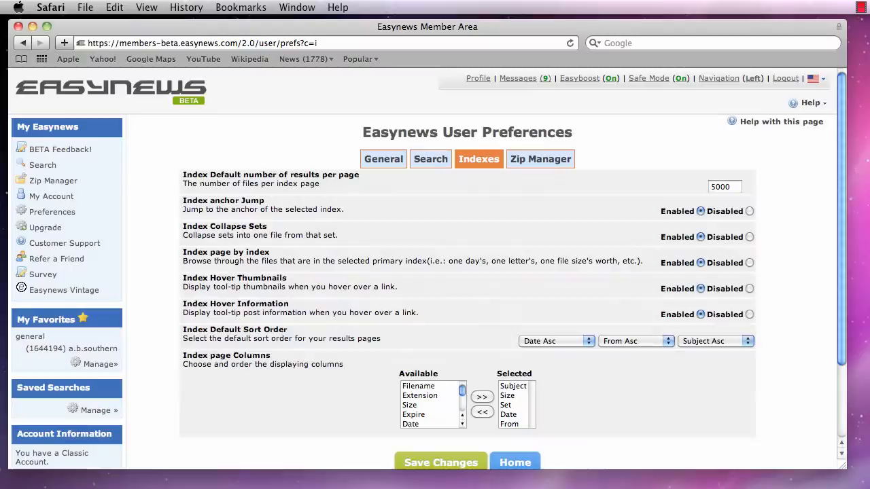
{"action": "mouse_move", "coordinate": [706, 237]}
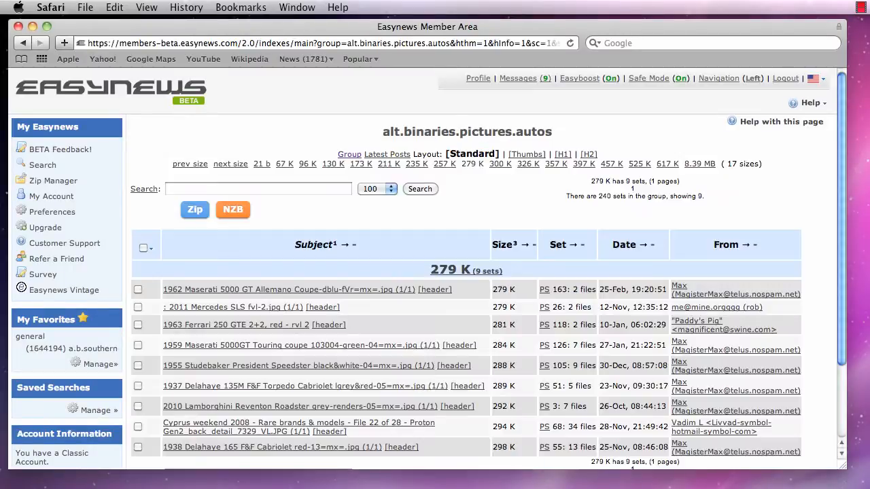
{"action": "mouse_move", "coordinate": [245, 325]}
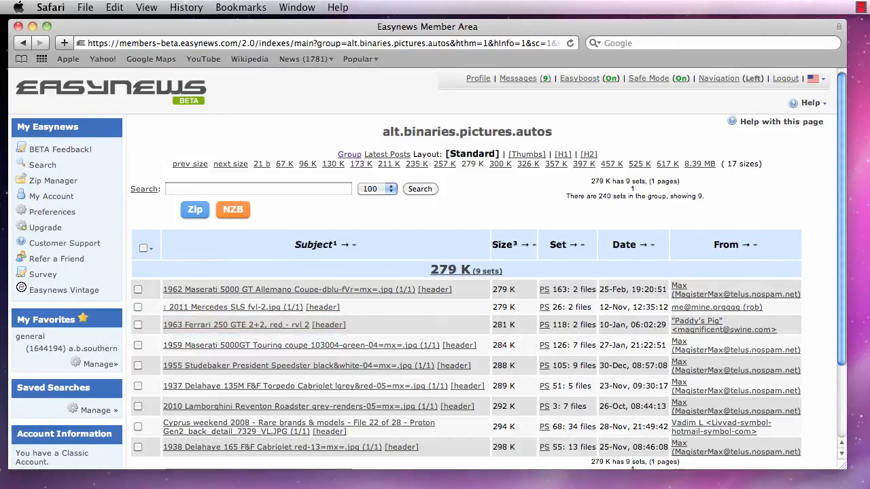
{"action": "left_click", "coordinate": [51, 211]}
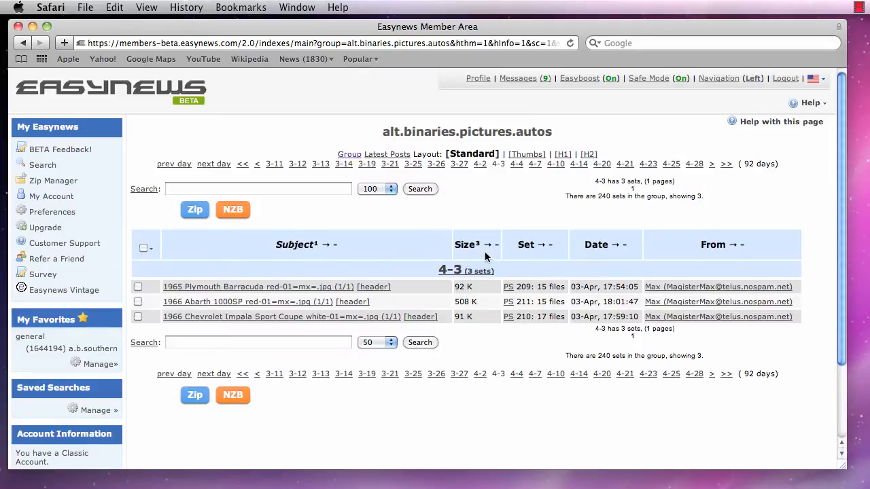
{"action": "left_click", "coordinate": [465, 245]}
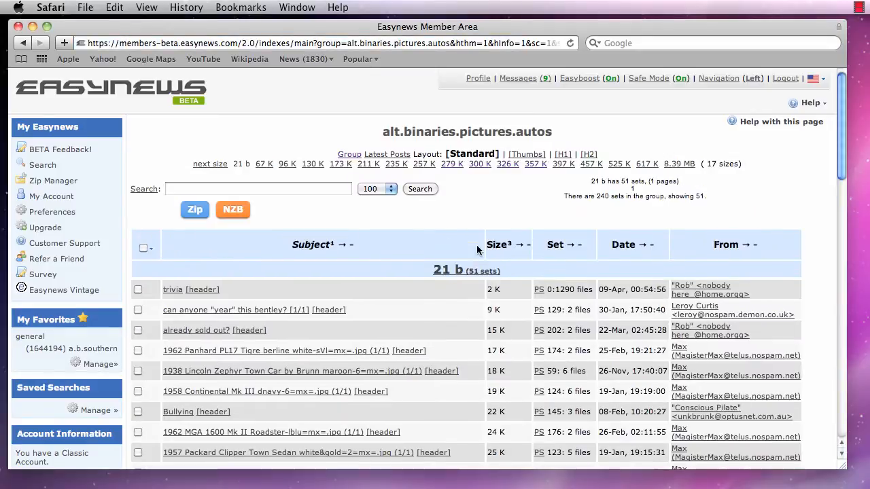
{"action": "left_click", "coordinate": [479, 163]}
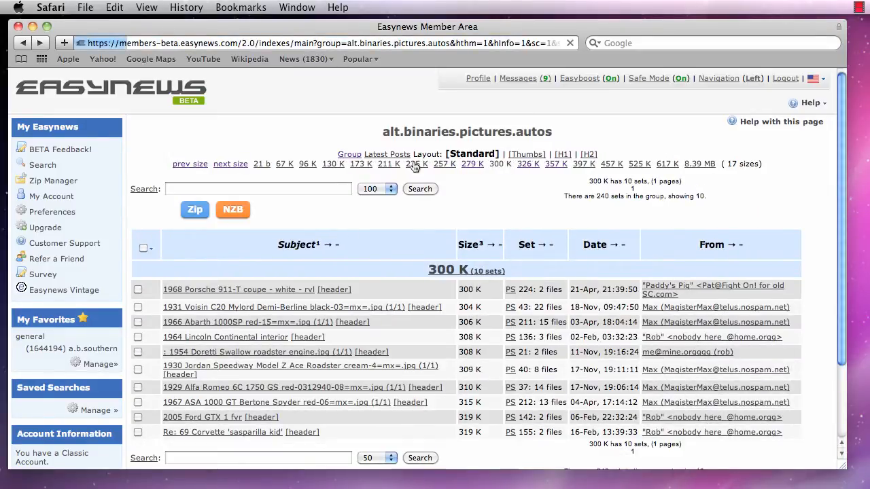
{"action": "left_click", "coordinate": [416, 164]}
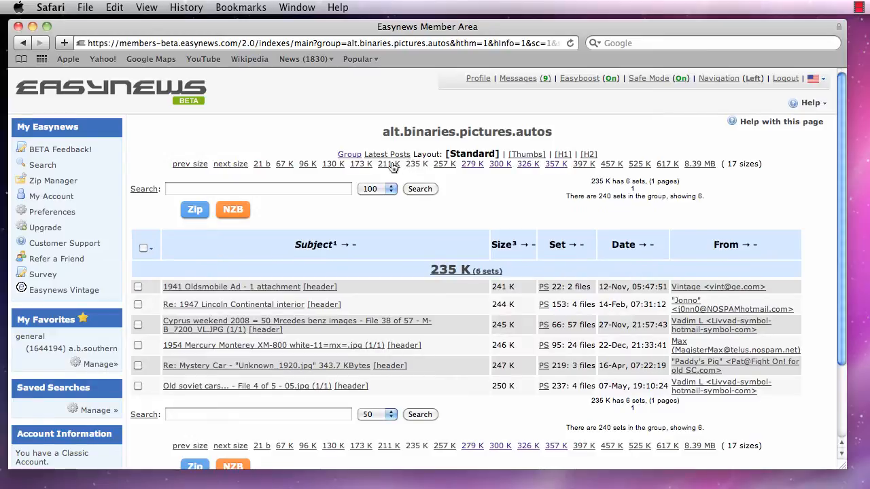
{"action": "left_click", "coordinate": [385, 164]}
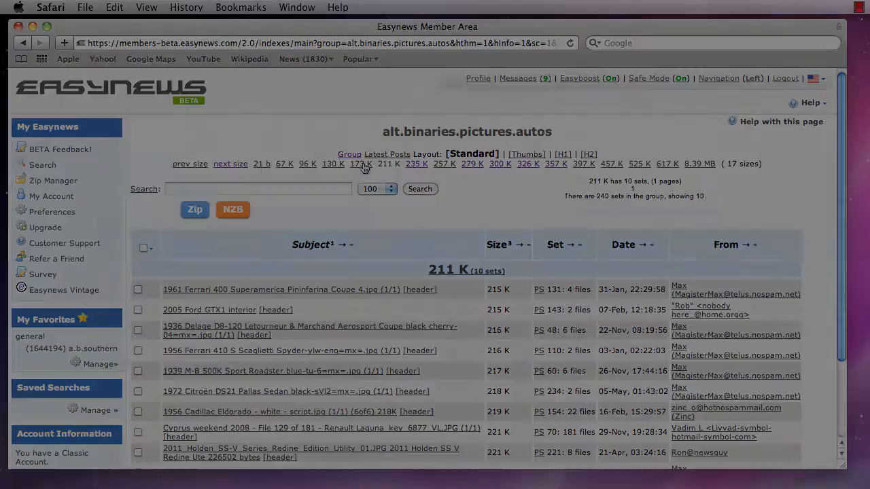
{"action": "left_click", "coordinate": [51, 211]}
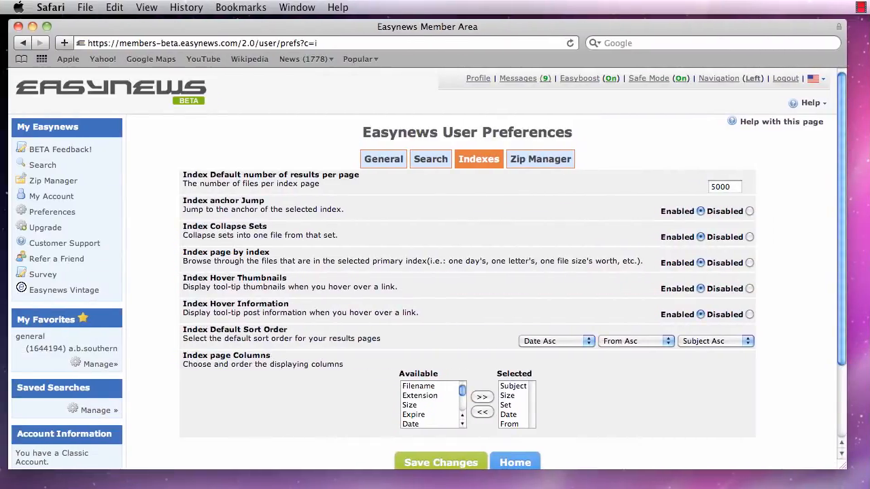
{"action": "mouse_move", "coordinate": [703, 289]}
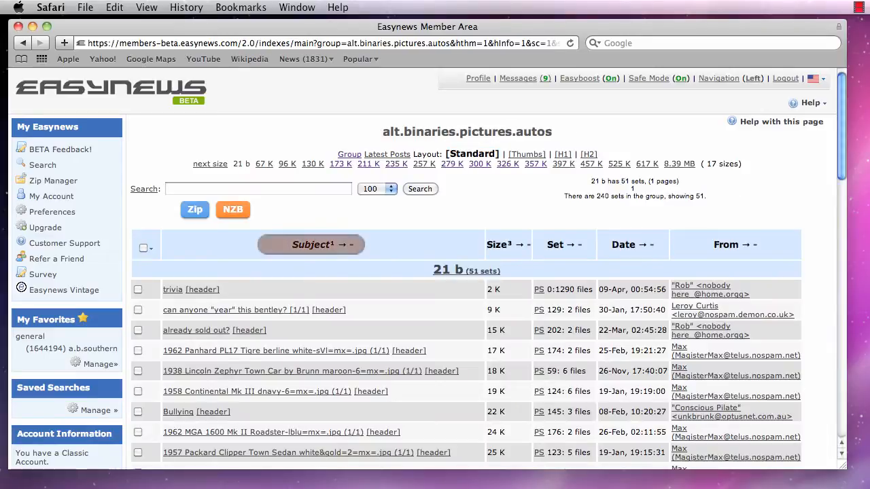
{"action": "mouse_move", "coordinate": [503, 245]}
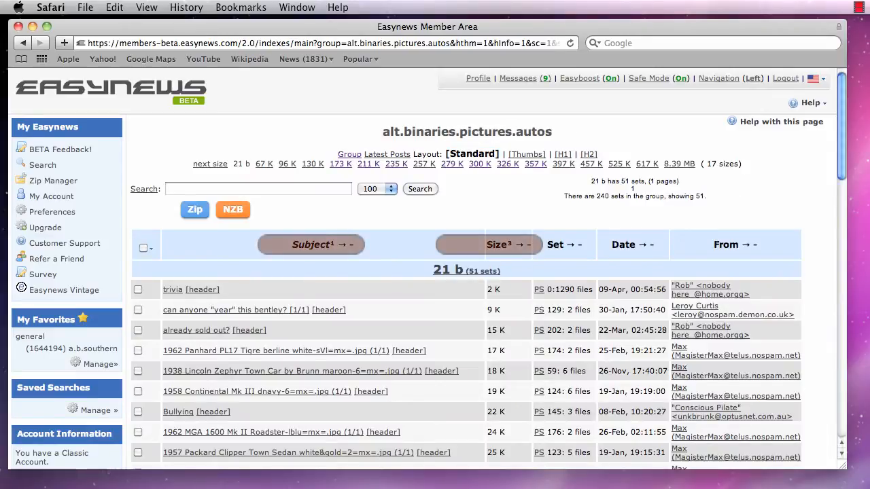